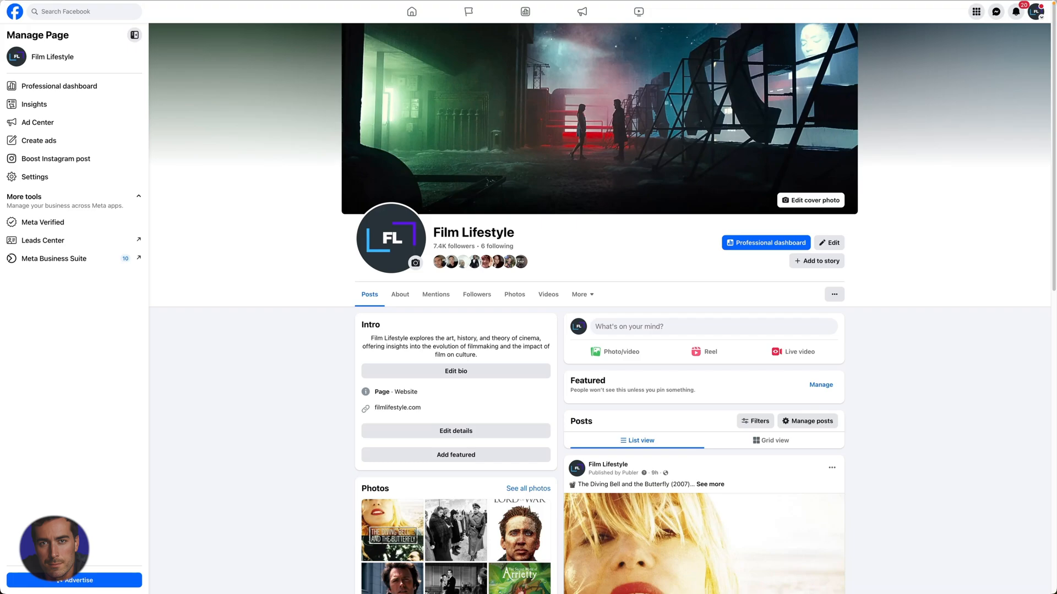
pyautogui.moveTo(666, 260)
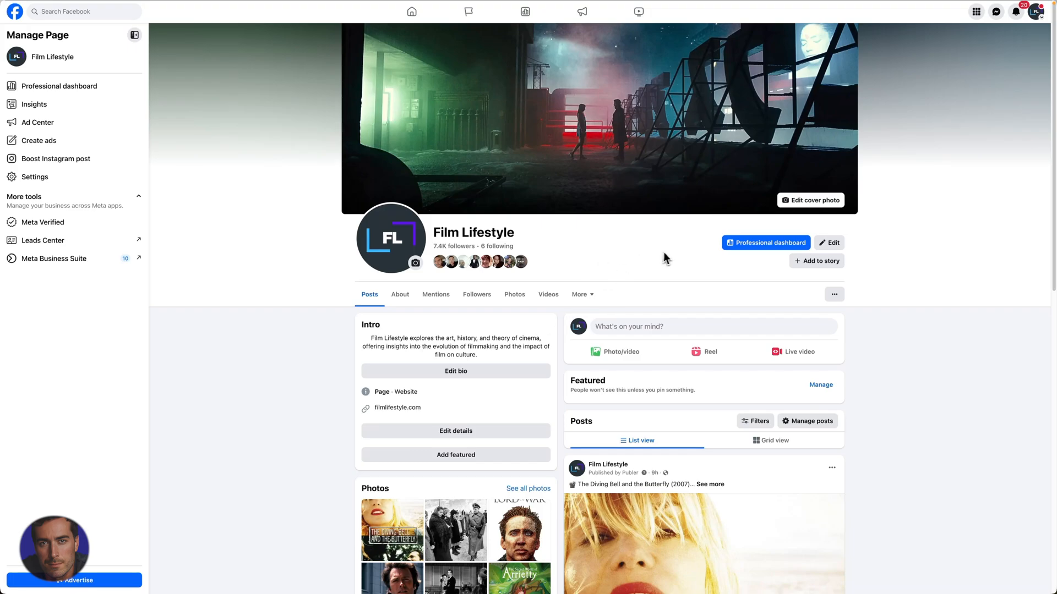
pyautogui.moveTo(613, 255)
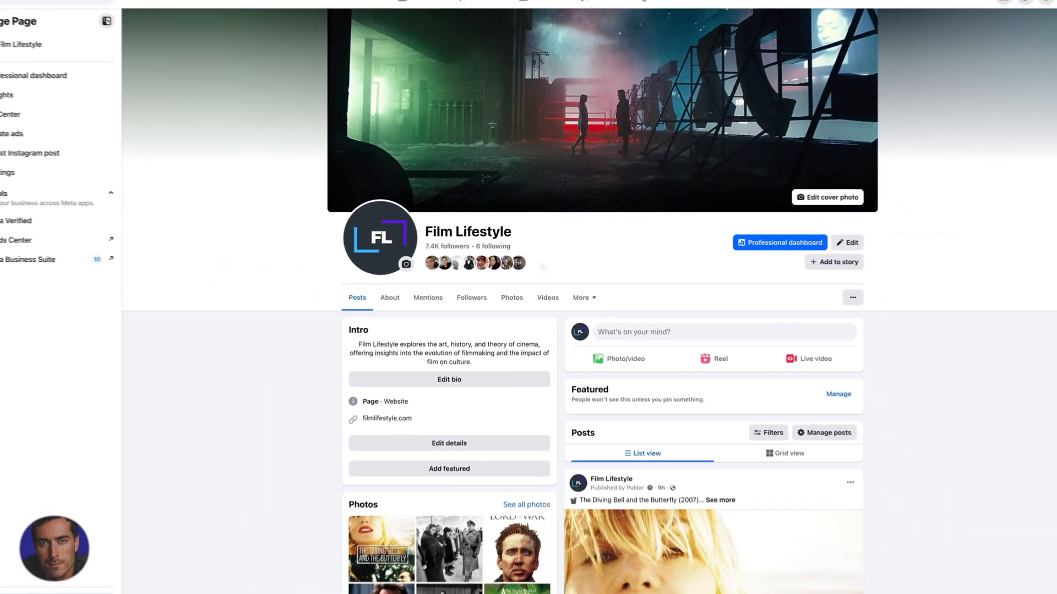
# Locate the Color Changer for Facebook listing in the Chrome Web Store and review it.
pyautogui.scroll(3)
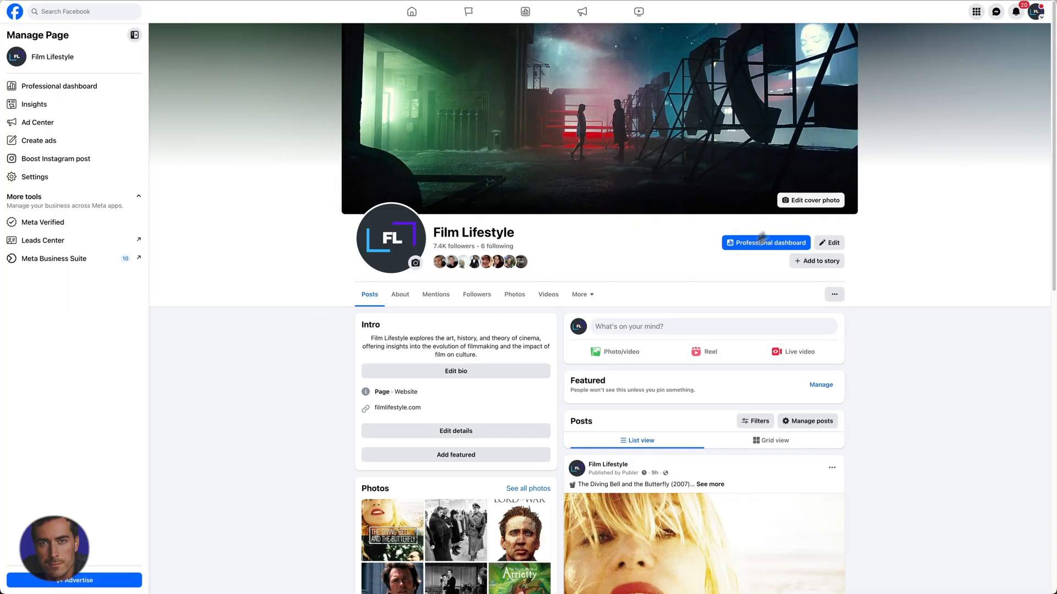
pyautogui.scroll(-3)
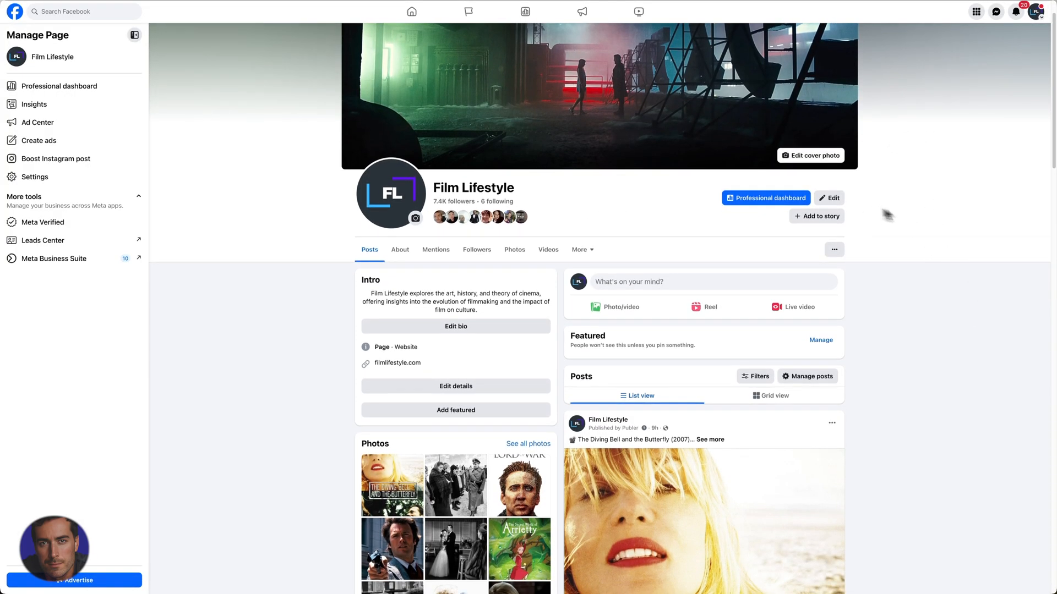
pyautogui.moveTo(275, 229)
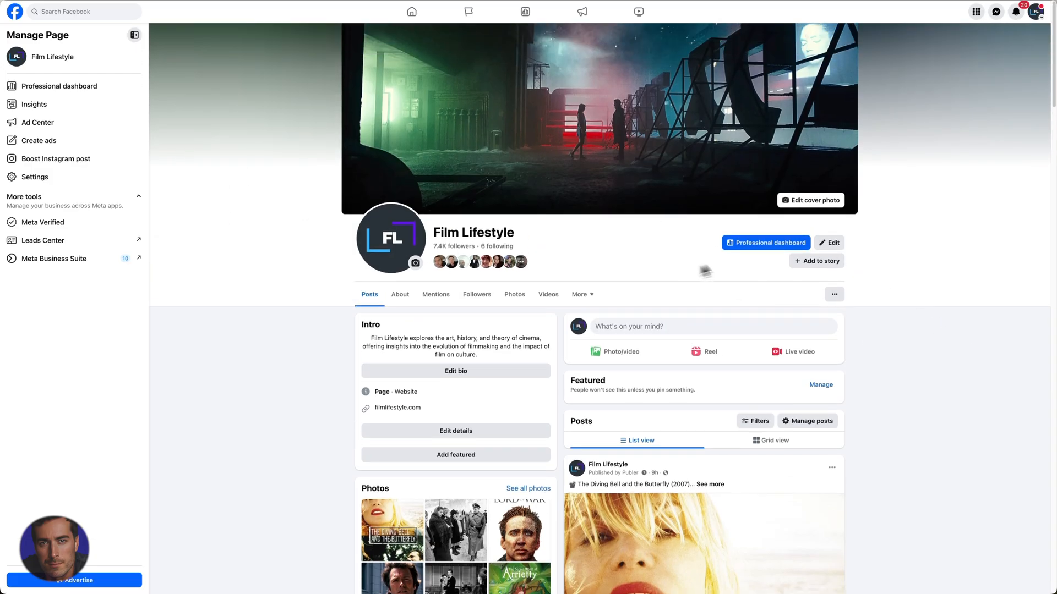
pyautogui.moveTo(779, 245)
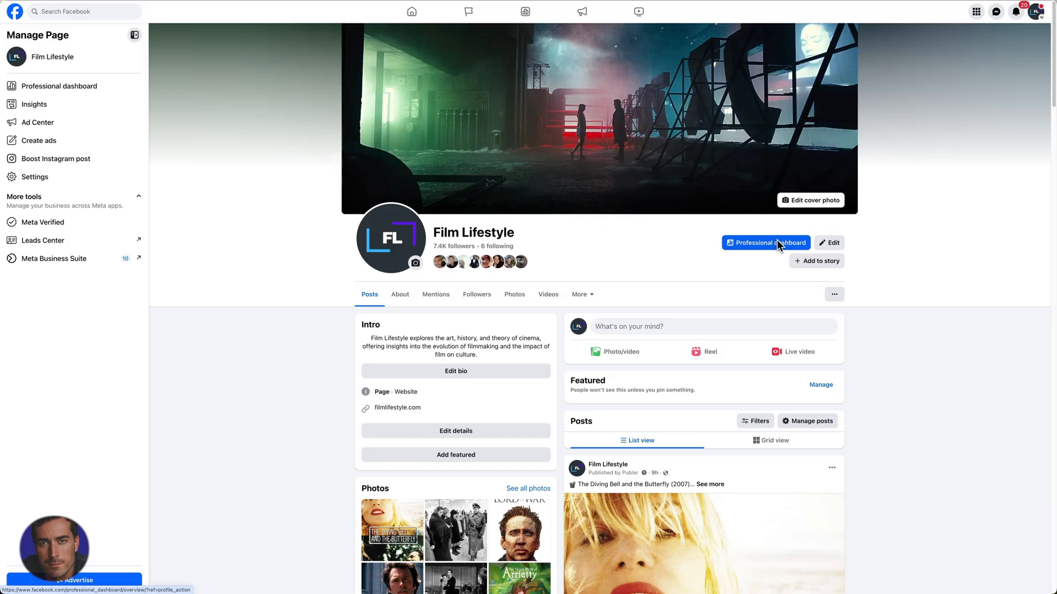
pyautogui.moveTo(547, 295)
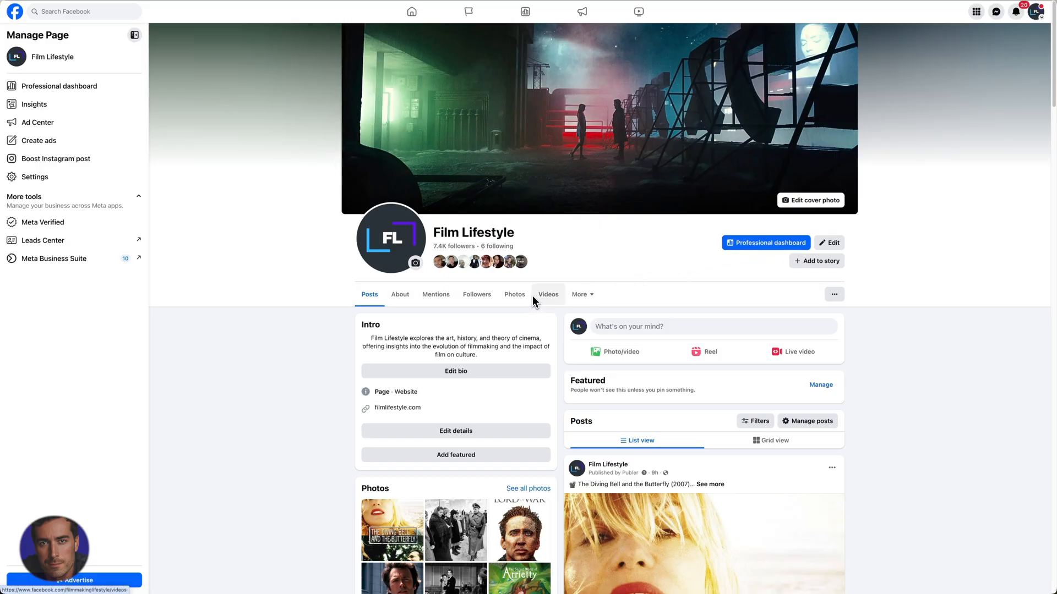
pyautogui.moveTo(620, 211)
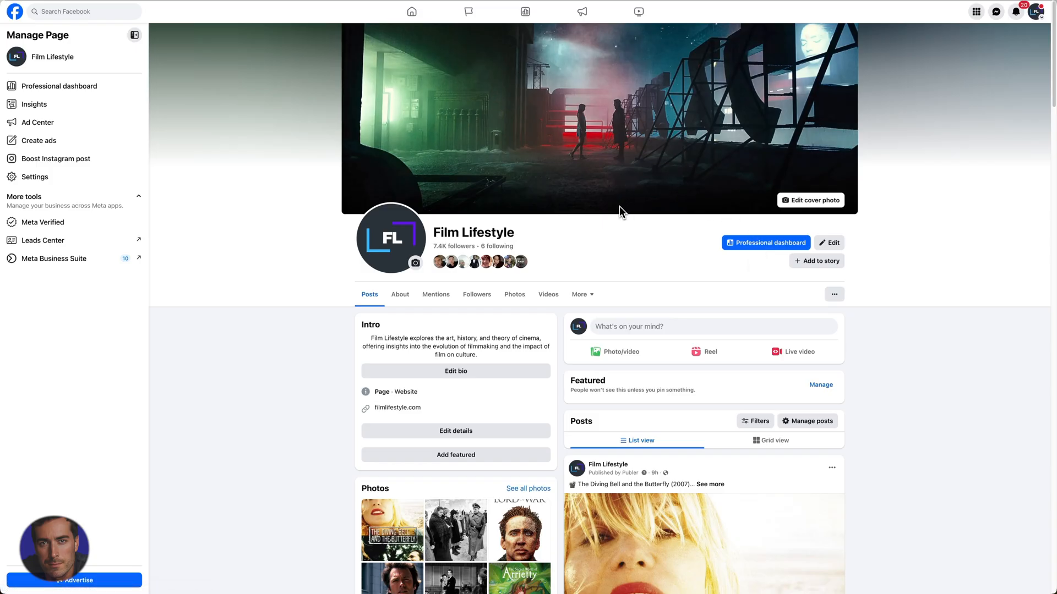
pyautogui.moveTo(666, 216)
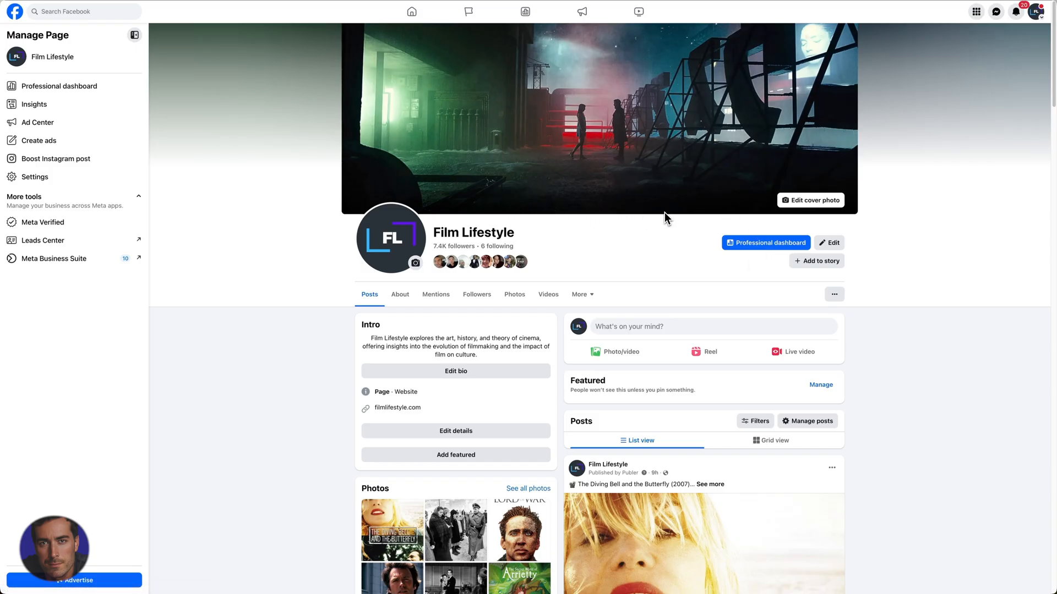
pyautogui.moveTo(666, 220)
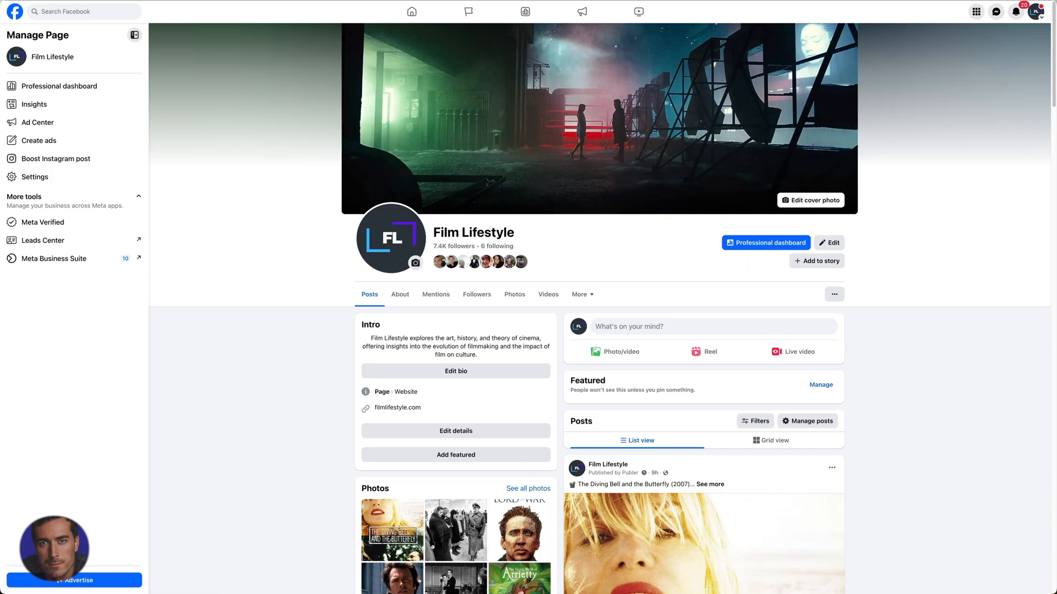
pyautogui.moveTo(300, 121)
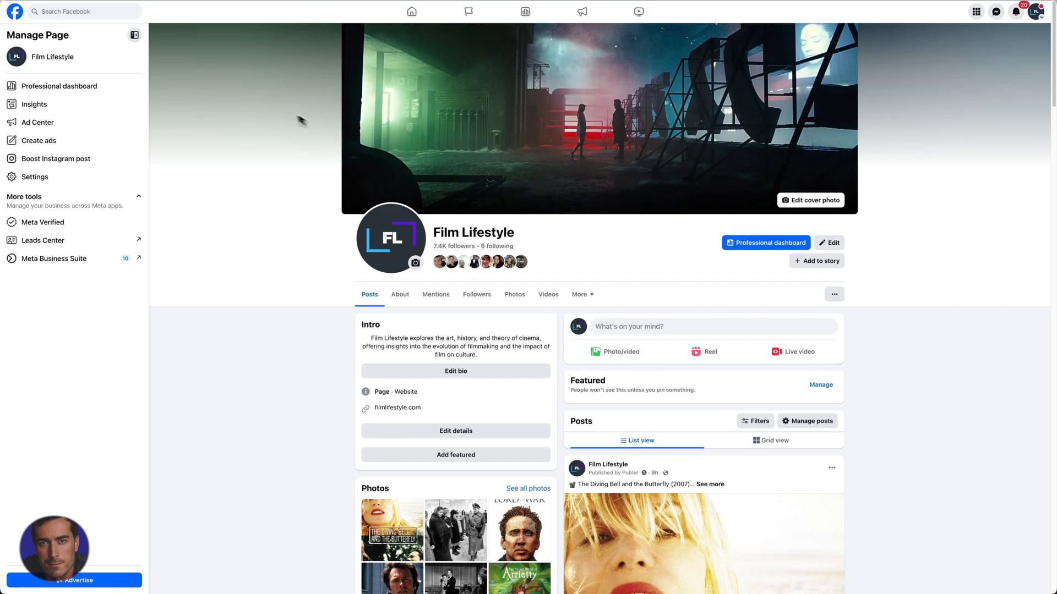
pyautogui.moveTo(300, 121)
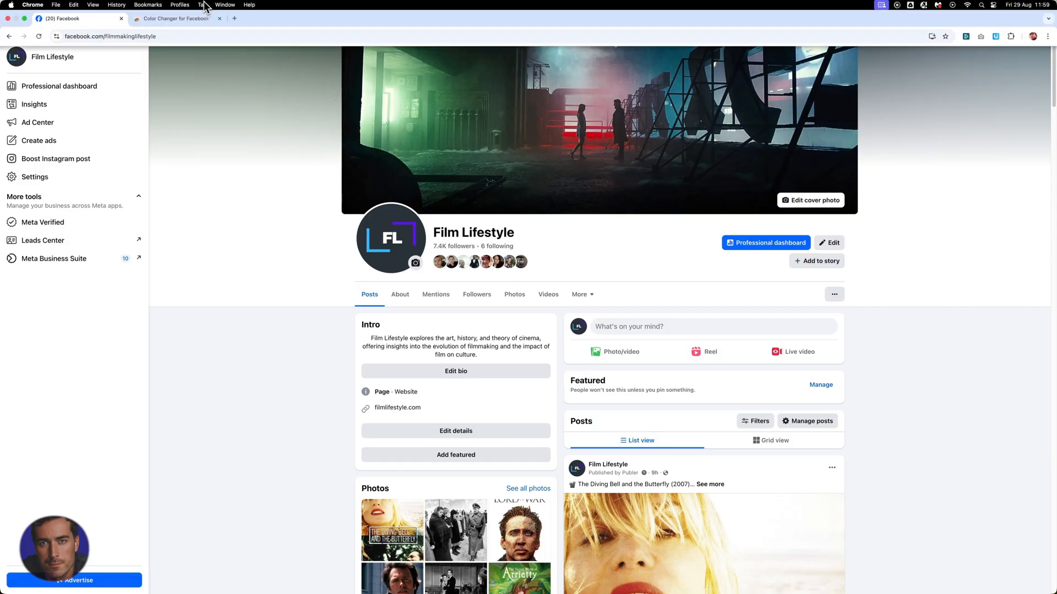
pyautogui.click(176, 19)
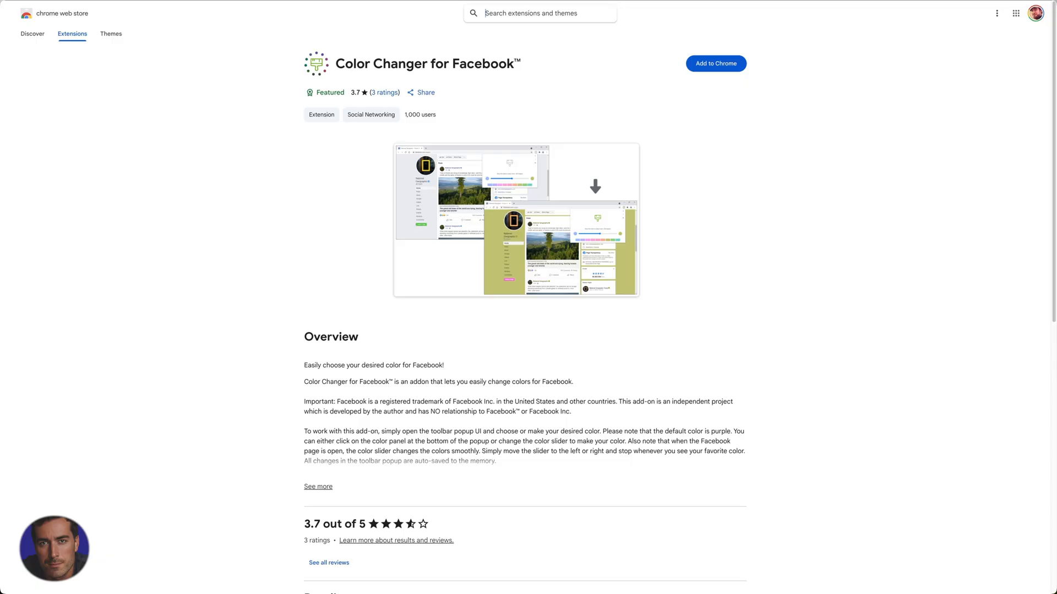
pyautogui.moveTo(265, 141)
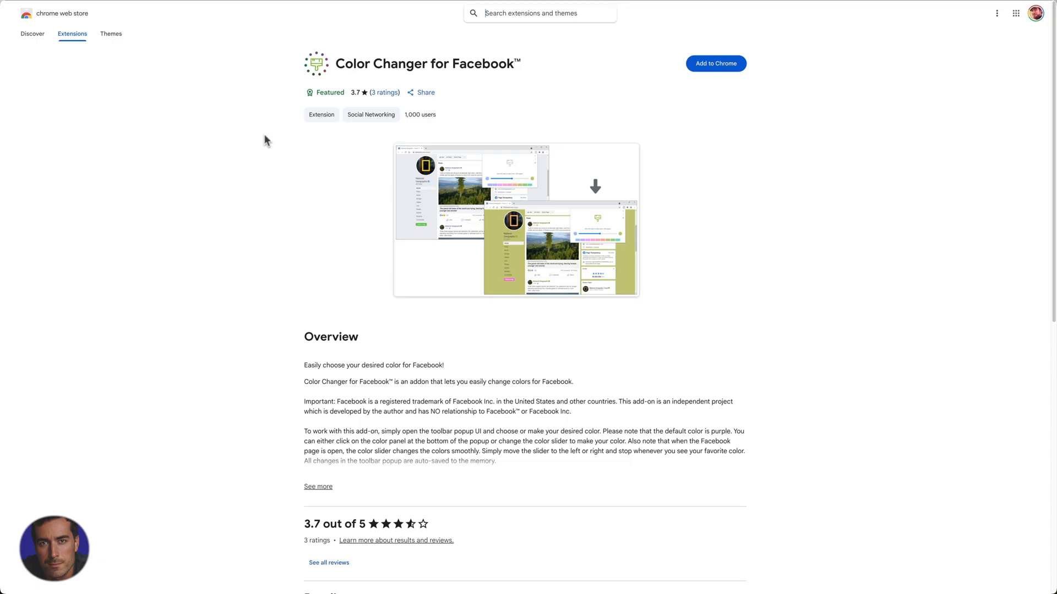
pyautogui.moveTo(552, 86)
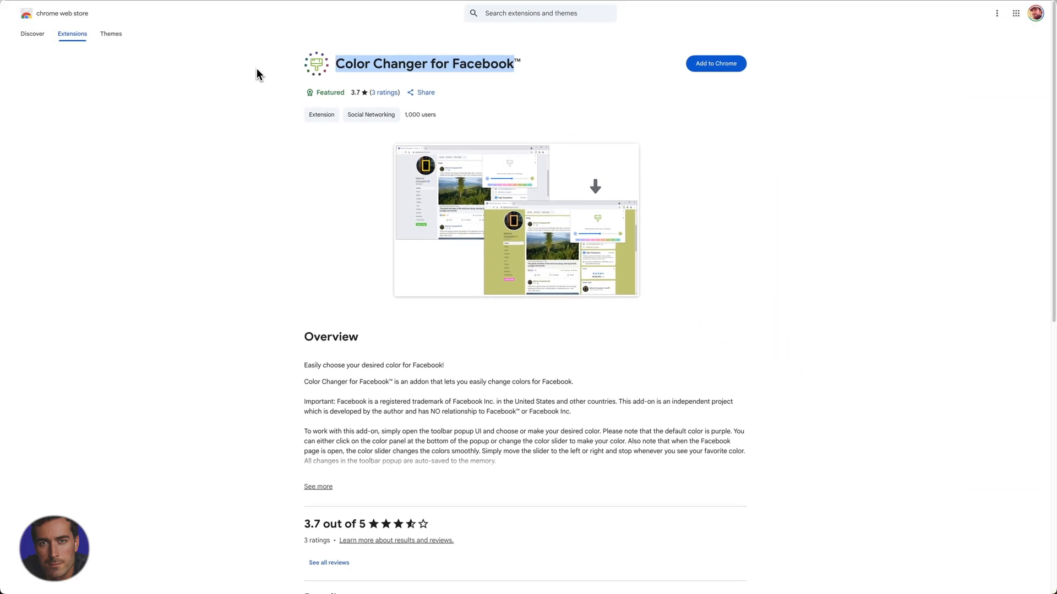
pyautogui.moveTo(280, 153)
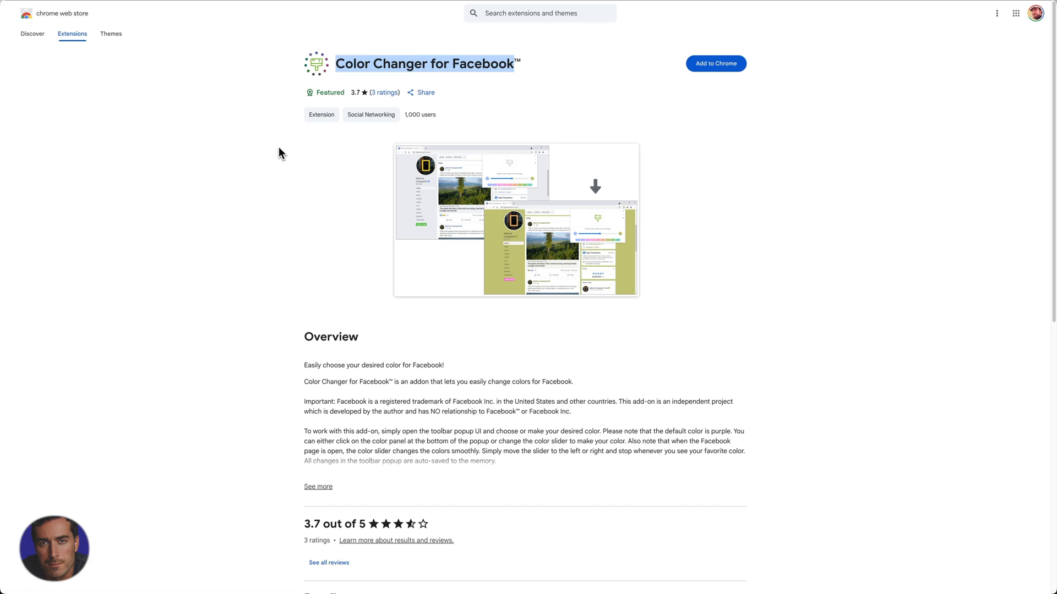
pyautogui.moveTo(61, 27)
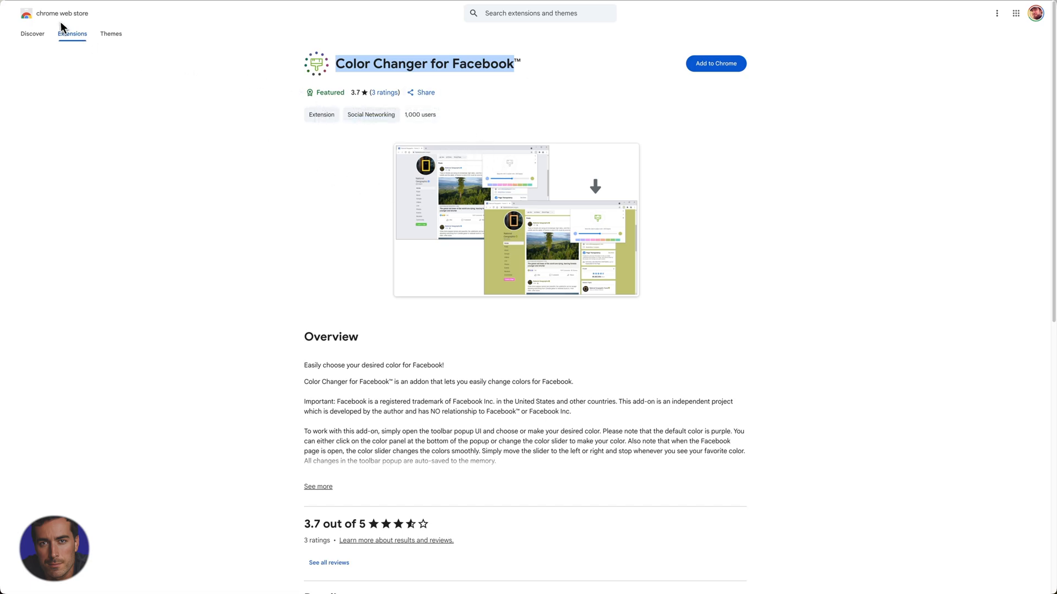
pyautogui.scroll(-3)
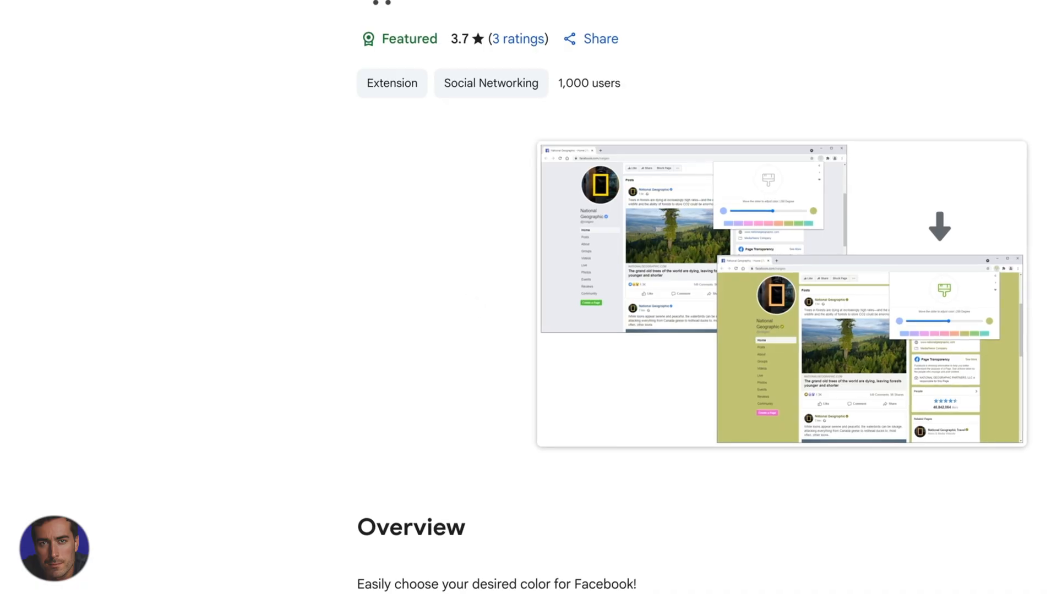
pyautogui.scroll(3)
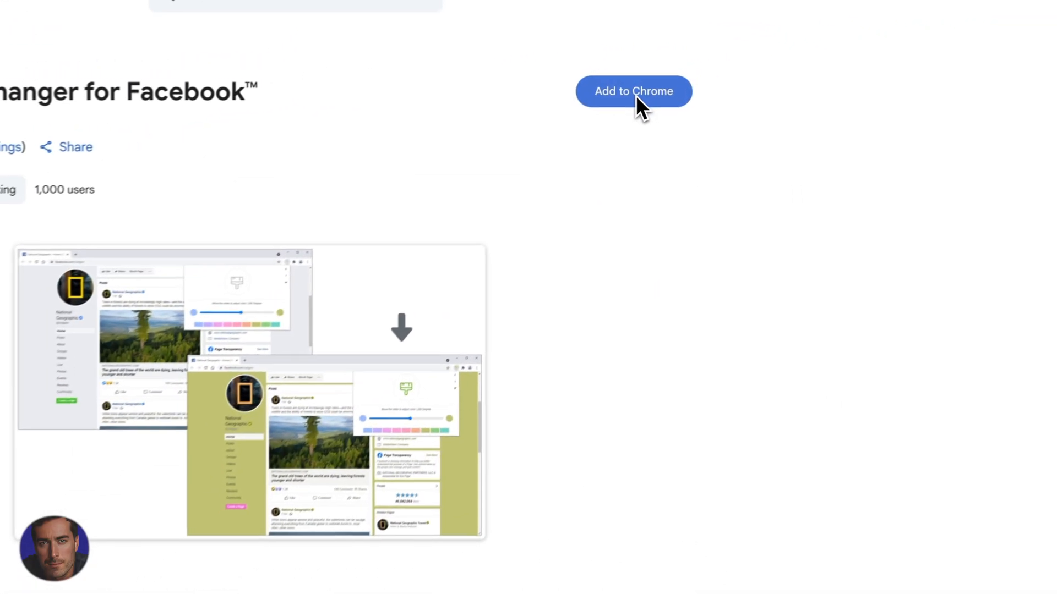
# Add the Color Changer for Facebook extension to Chrome and confirm the install.
pyautogui.click(632, 91)
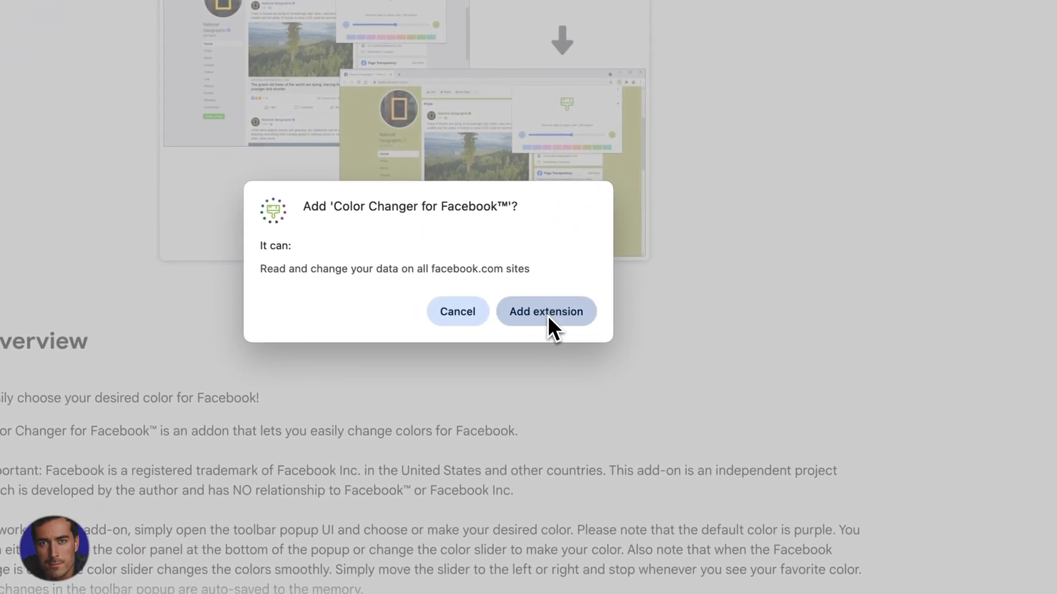
pyautogui.click(546, 311)
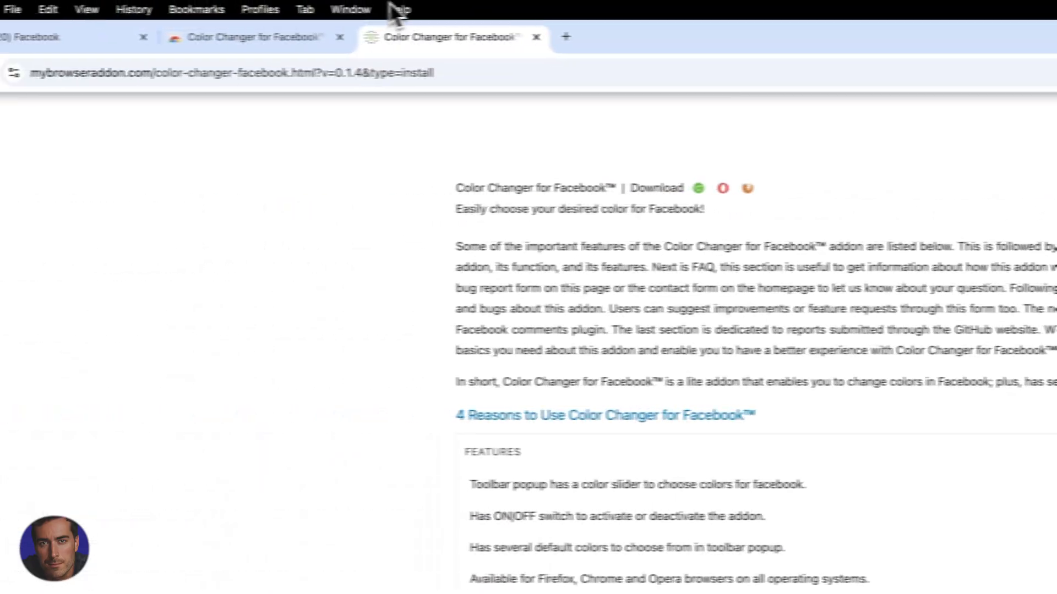
# Reload the Film Lifestyle Facebook page so its background turns the default purple.
pyautogui.click(74, 37)
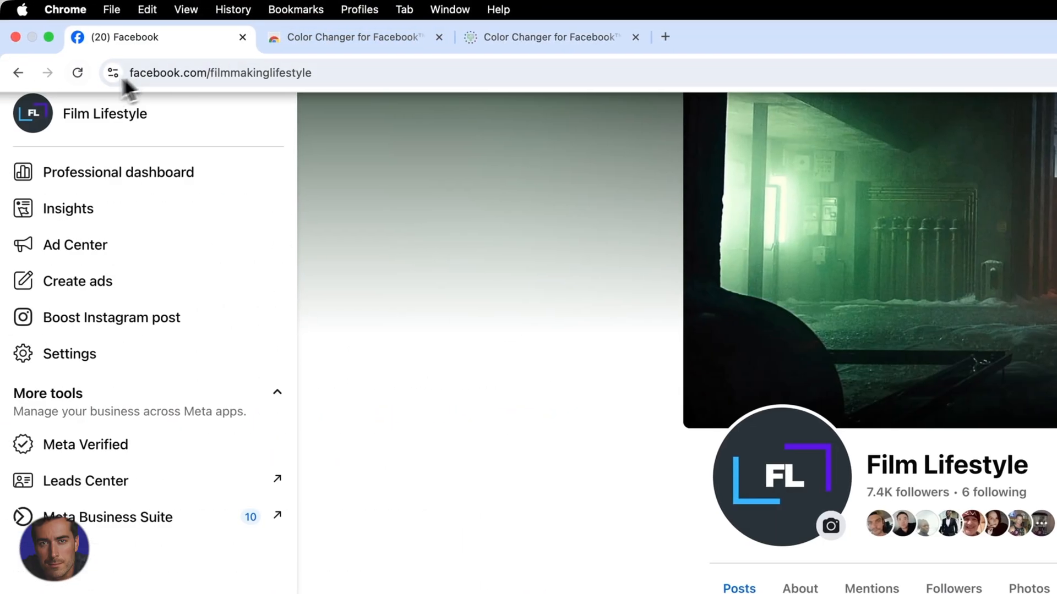
pyautogui.click(77, 72)
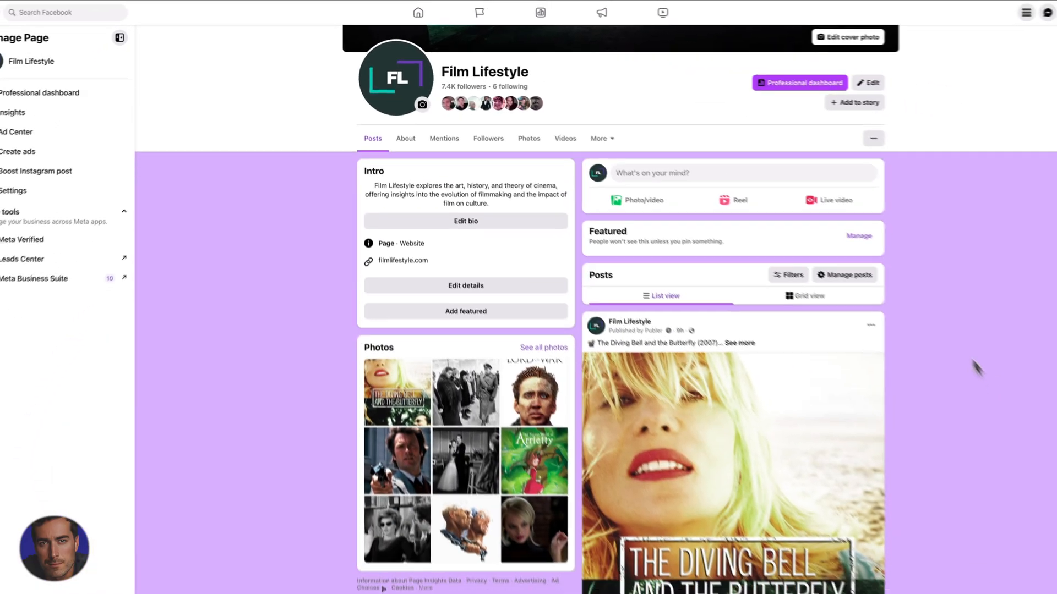
pyautogui.scroll(3)
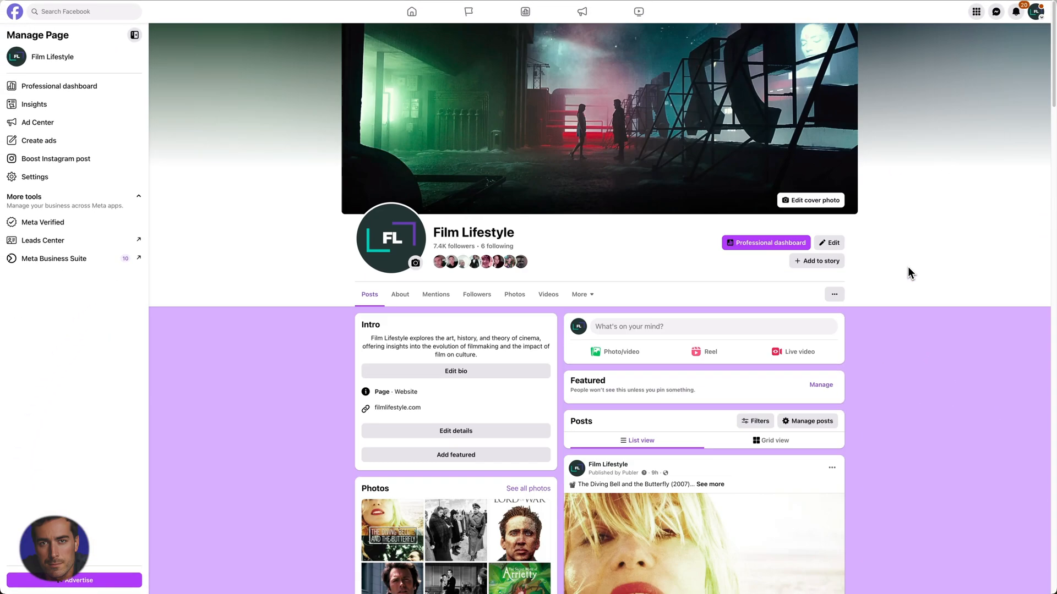
pyautogui.moveTo(905, 28)
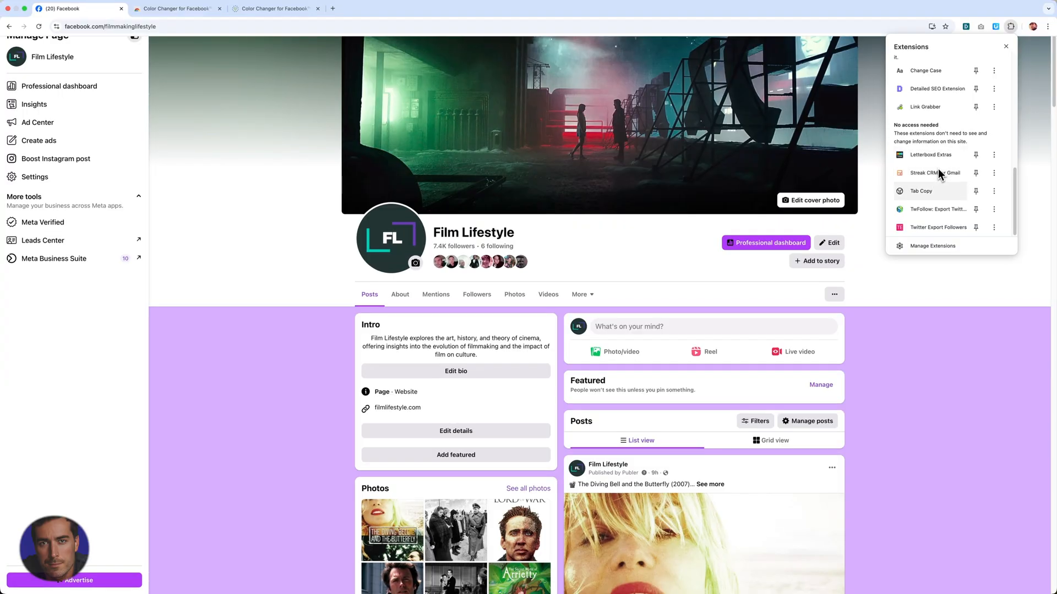
# Scroll the Extensions menu to reach Color Changer for Facebook for pinning.
pyautogui.scroll(3)
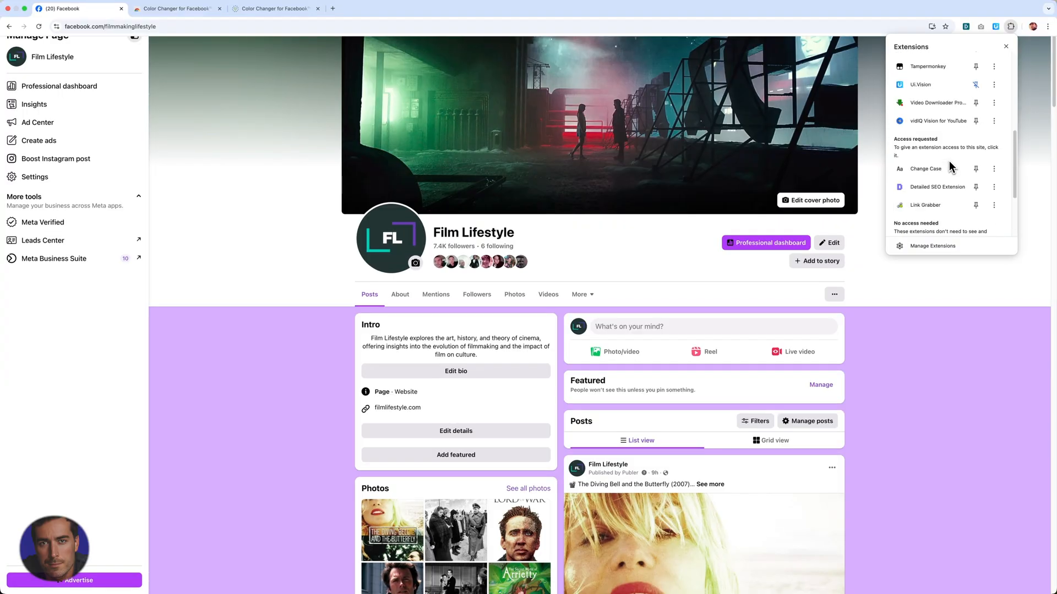
pyautogui.scroll(3)
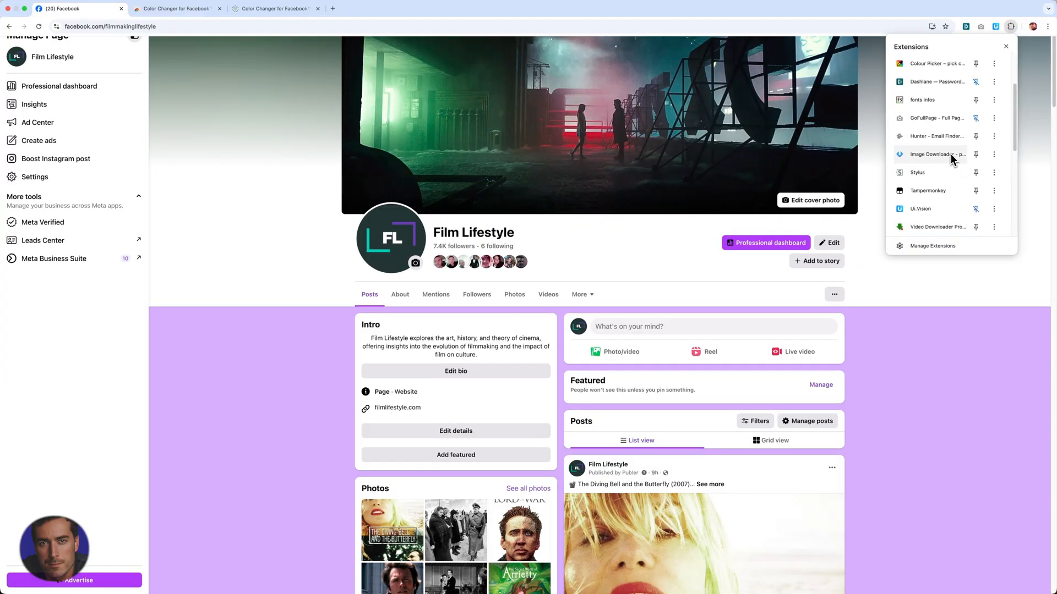
pyautogui.scroll(3)
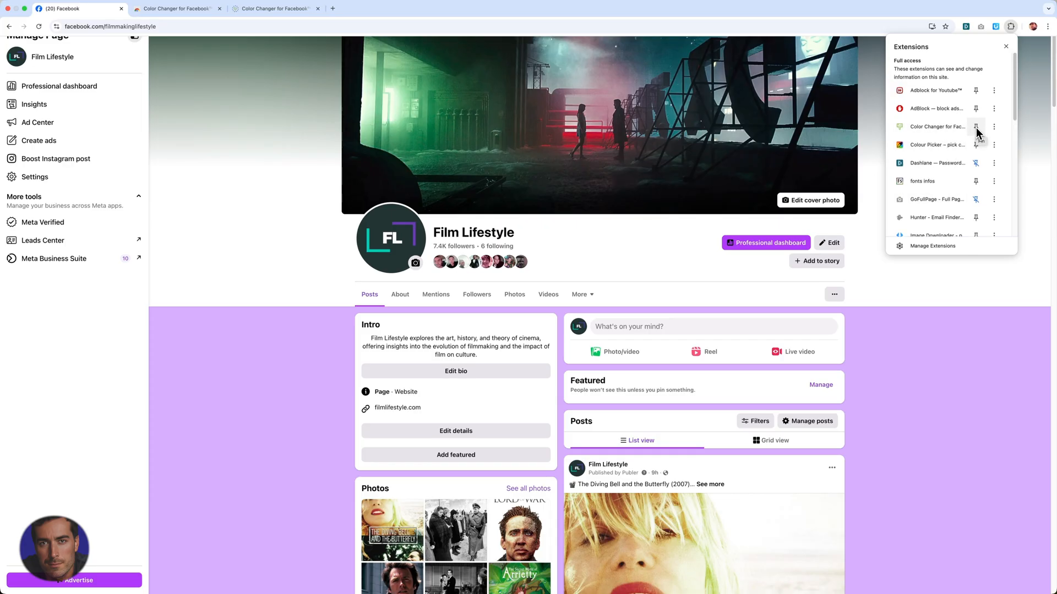
pyautogui.moveTo(984, 38)
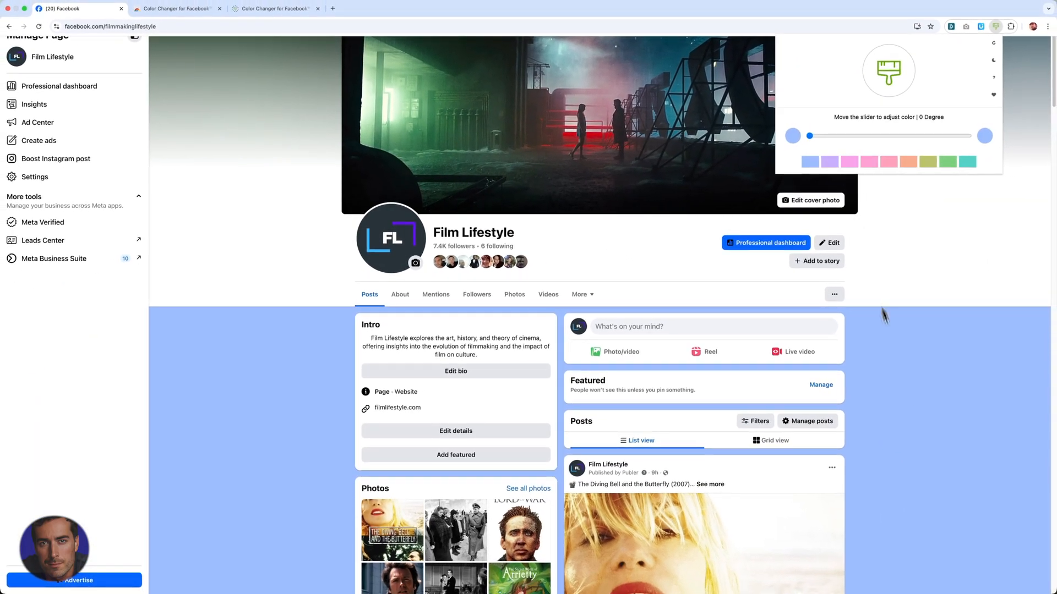
# Scroll through the Film Lifestyle page to check the new light-blue background.
pyautogui.scroll(-3)
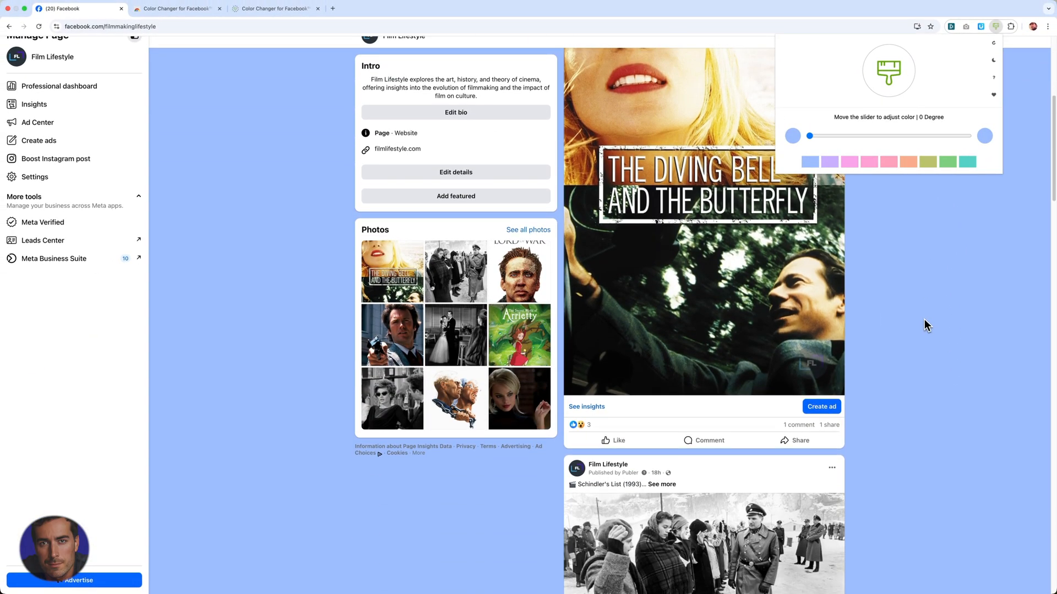
pyautogui.scroll(-3)
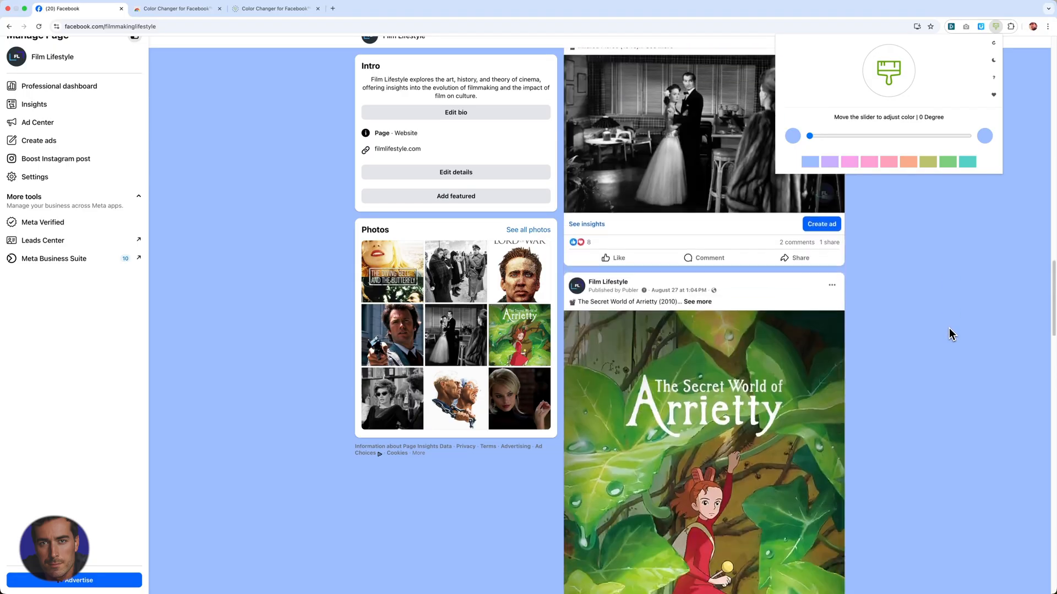
pyautogui.scroll(-3)
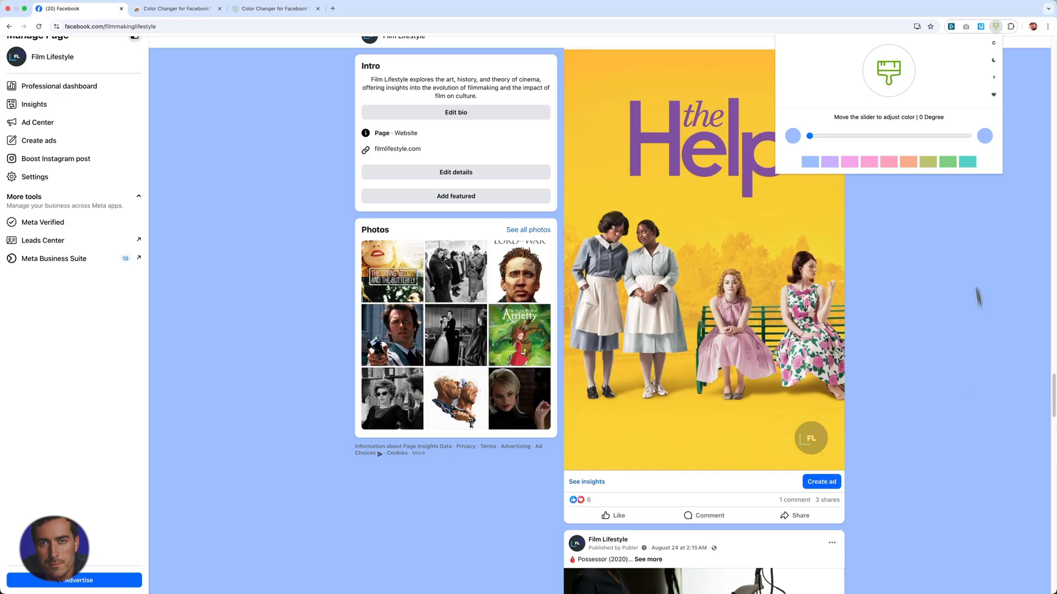
pyautogui.scroll(-3)
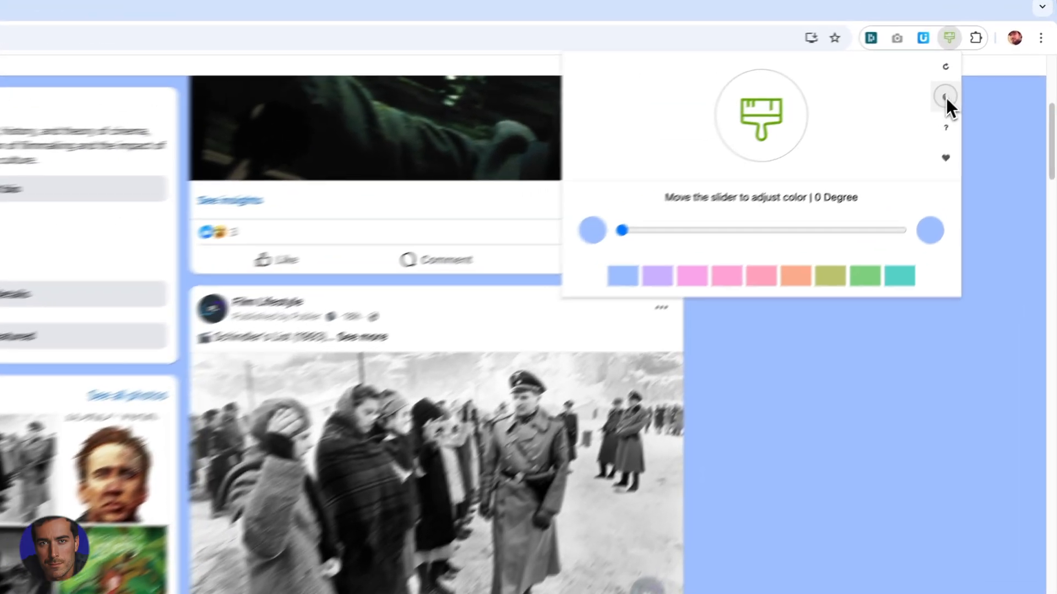
# Enable the Color Changer's dark theme and shift the hue to about 78 degrees for pink.
pyautogui.click(944, 96)
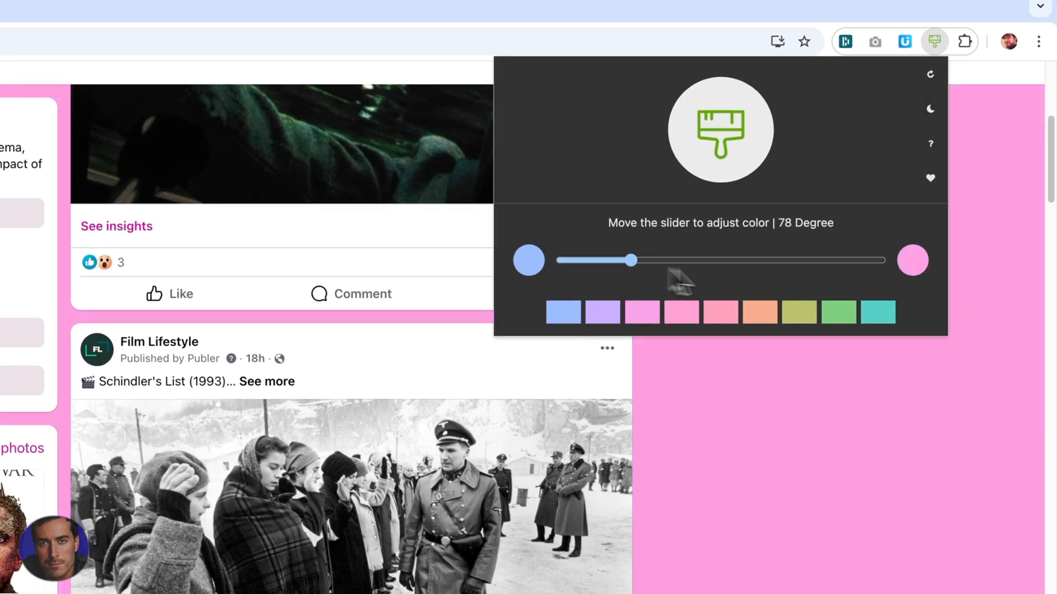
pyautogui.scroll(-3)
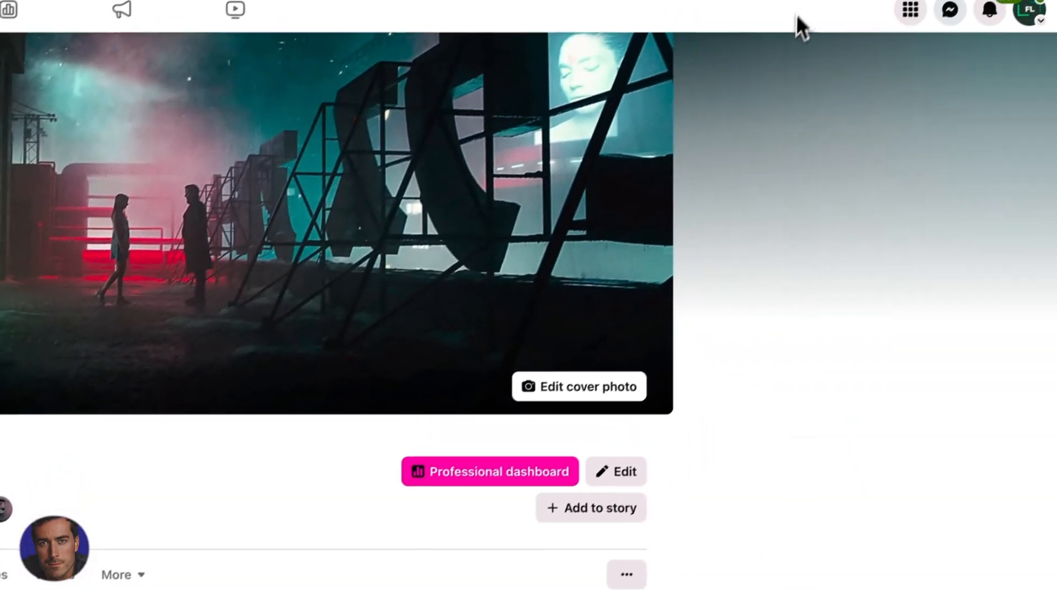
# Apply the teal preset swatch (hue 300 degrees) to the Facebook page background.
pyautogui.click(934, 72)
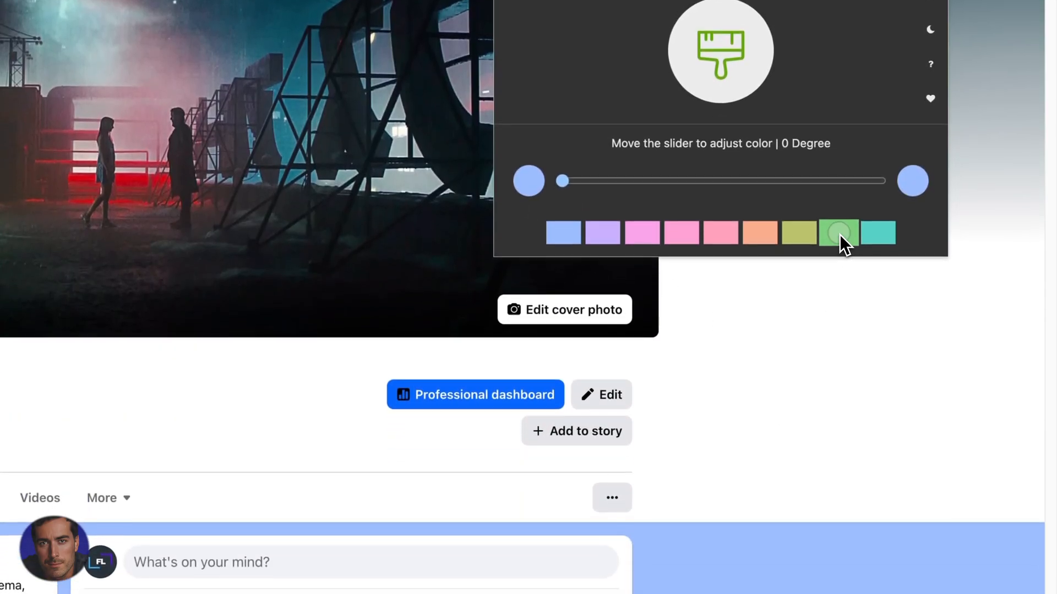
pyautogui.click(878, 232)
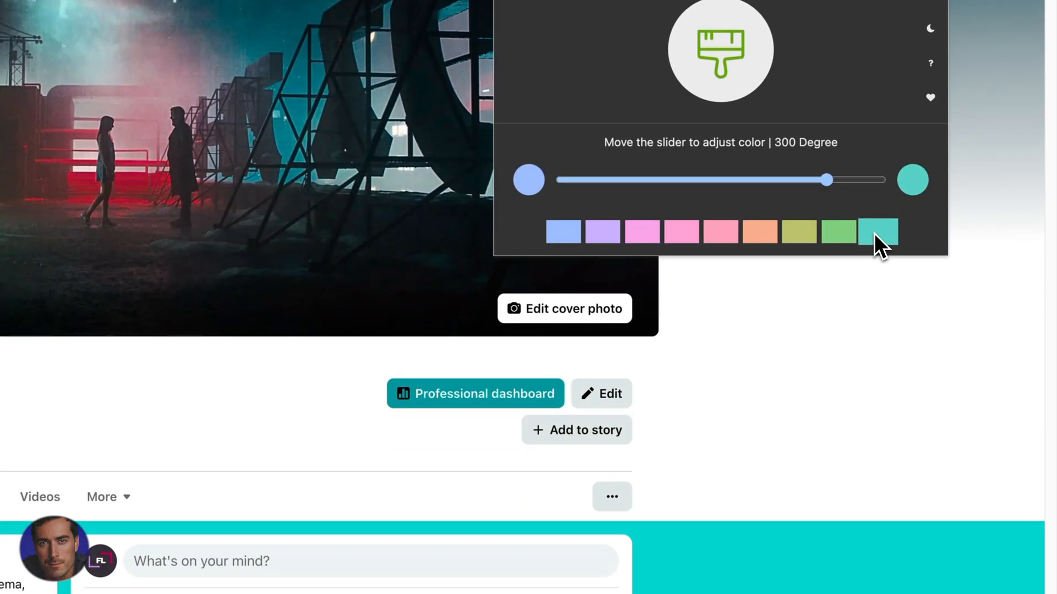